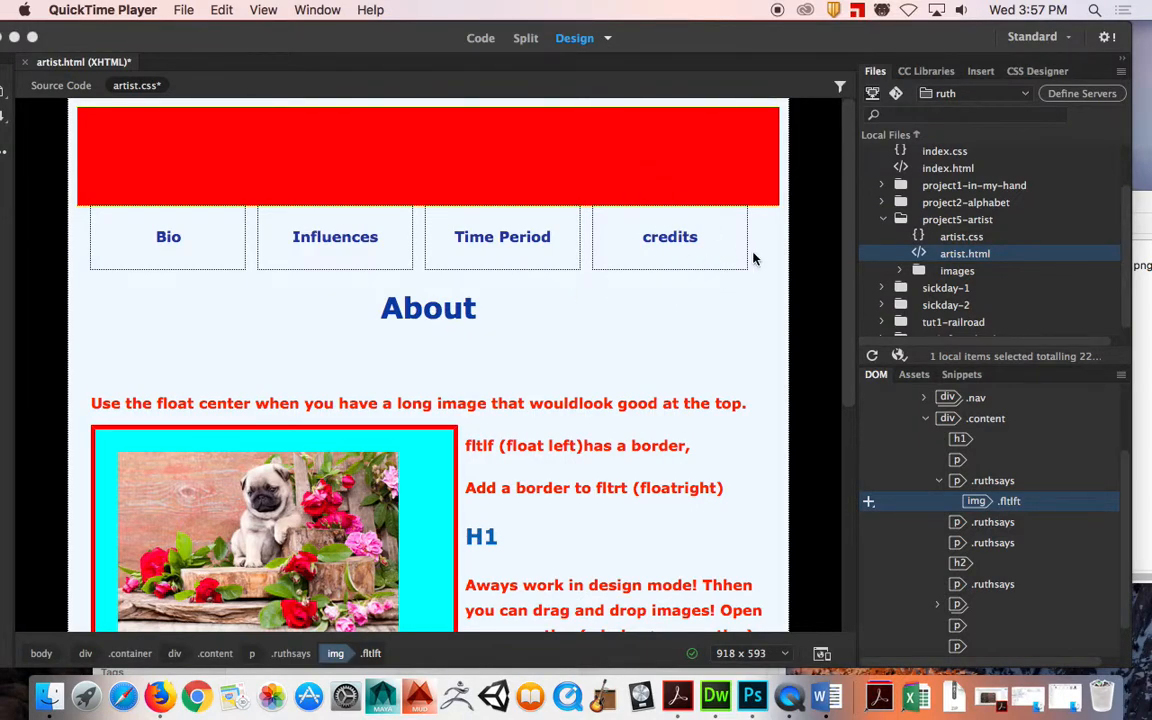
{"action": "mouse_move", "coordinate": [525, 38]}
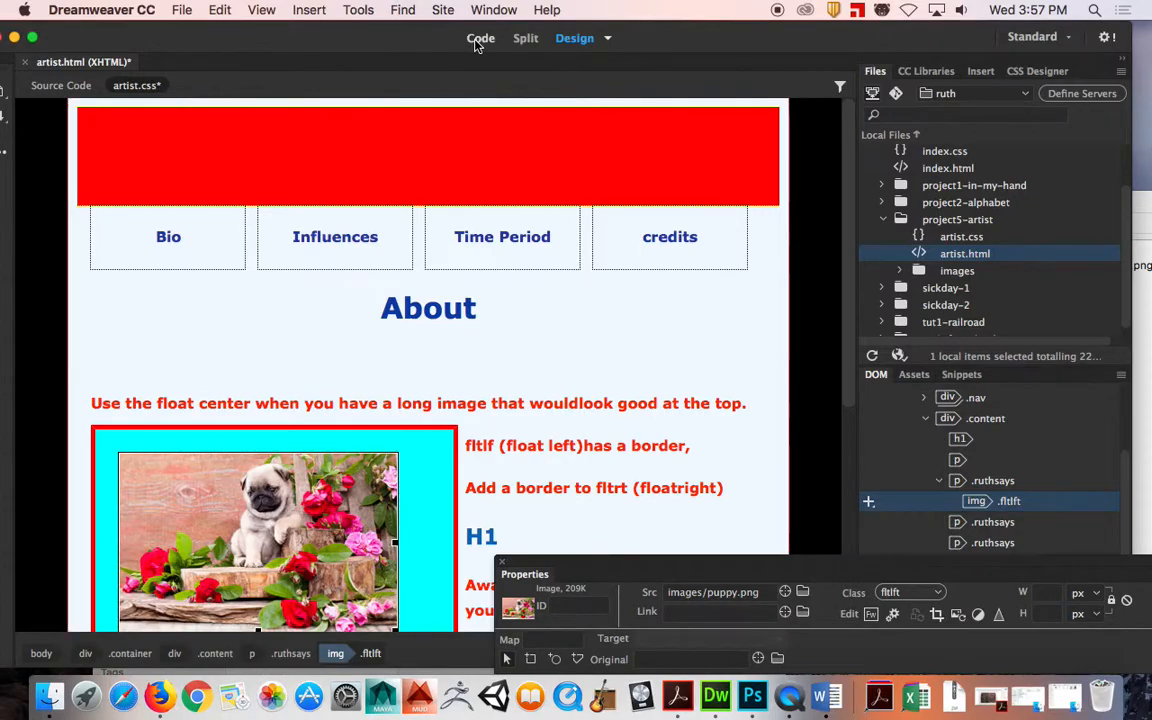
- Replace paper.jpg with rainbow-back.png in the body background-image url of artist.css
{"action": "left_click", "coordinate": [480, 38]}
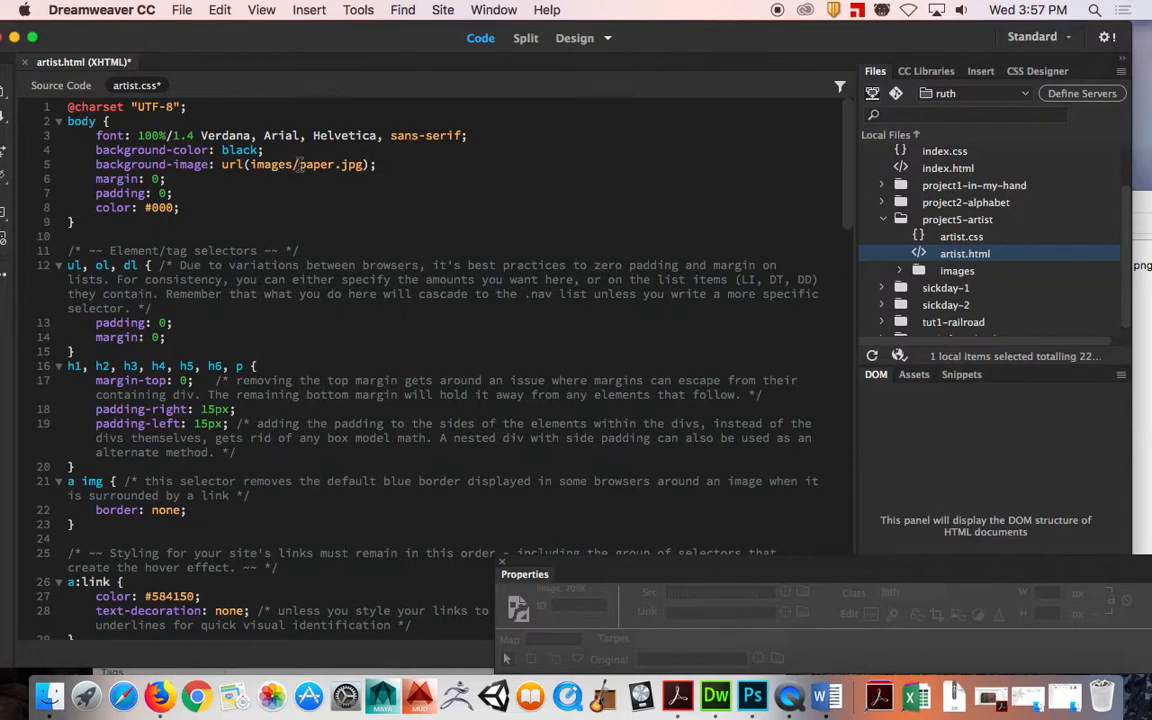
{"action": "double_click", "coordinate": [330, 164]}
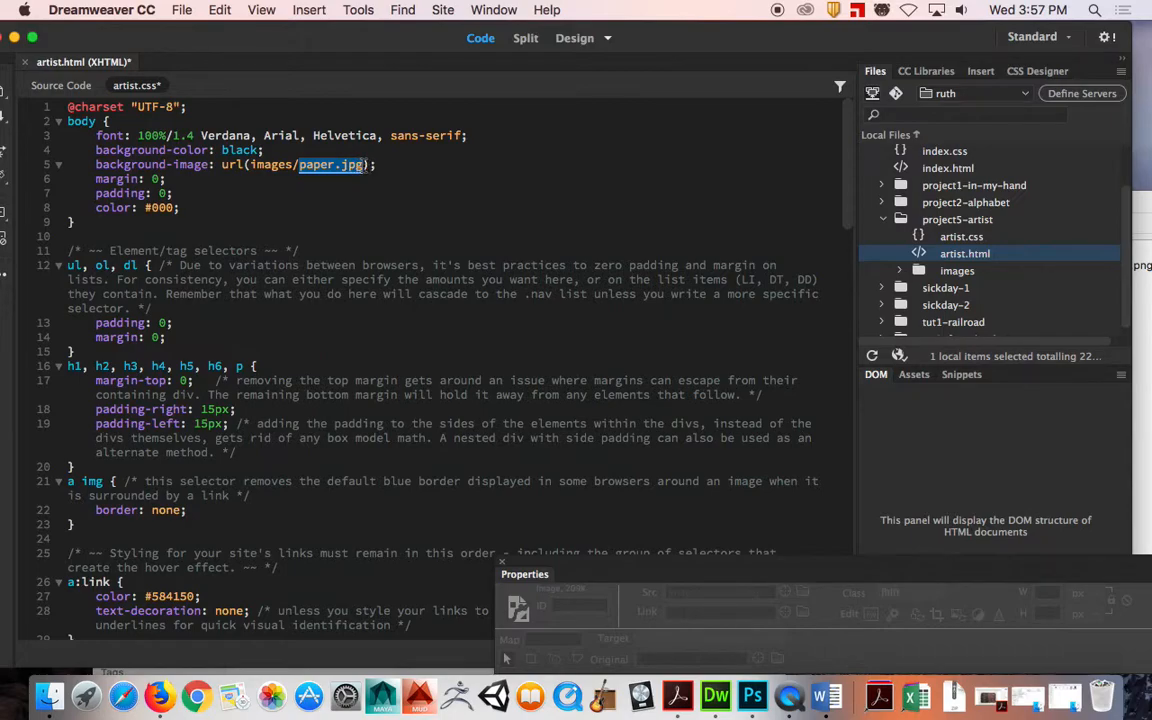
{"action": "key", "text": "Backspace"}
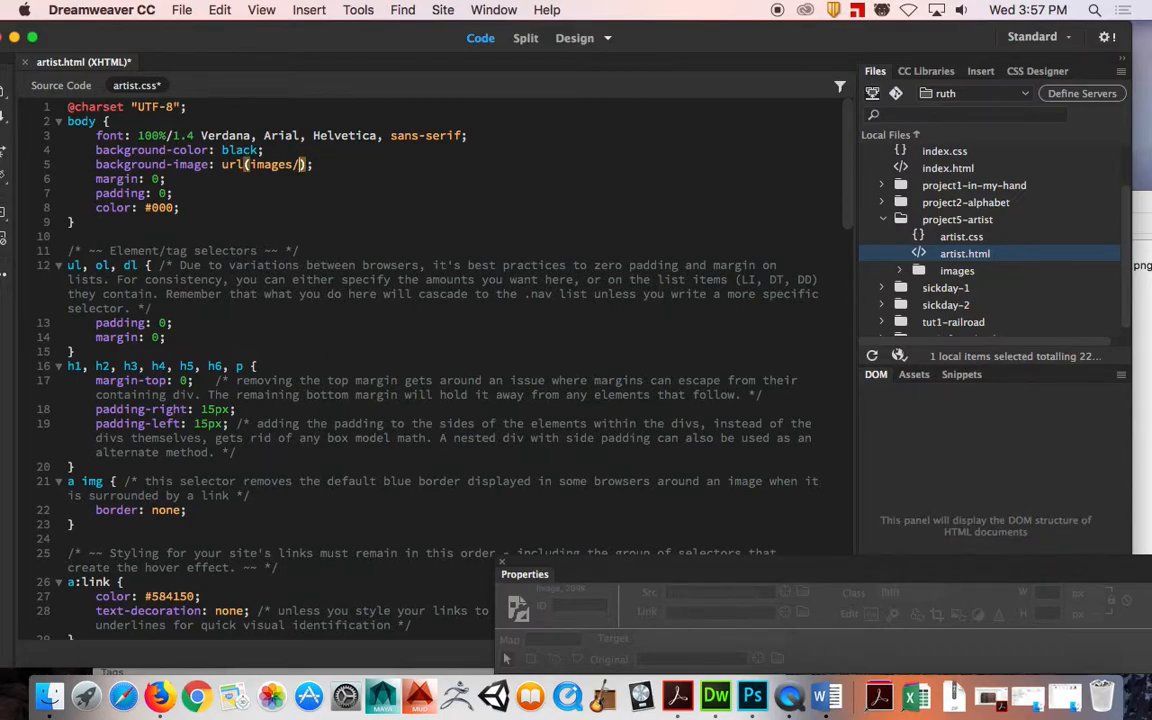
{"action": "type", "text": "rainbow-back.png"}
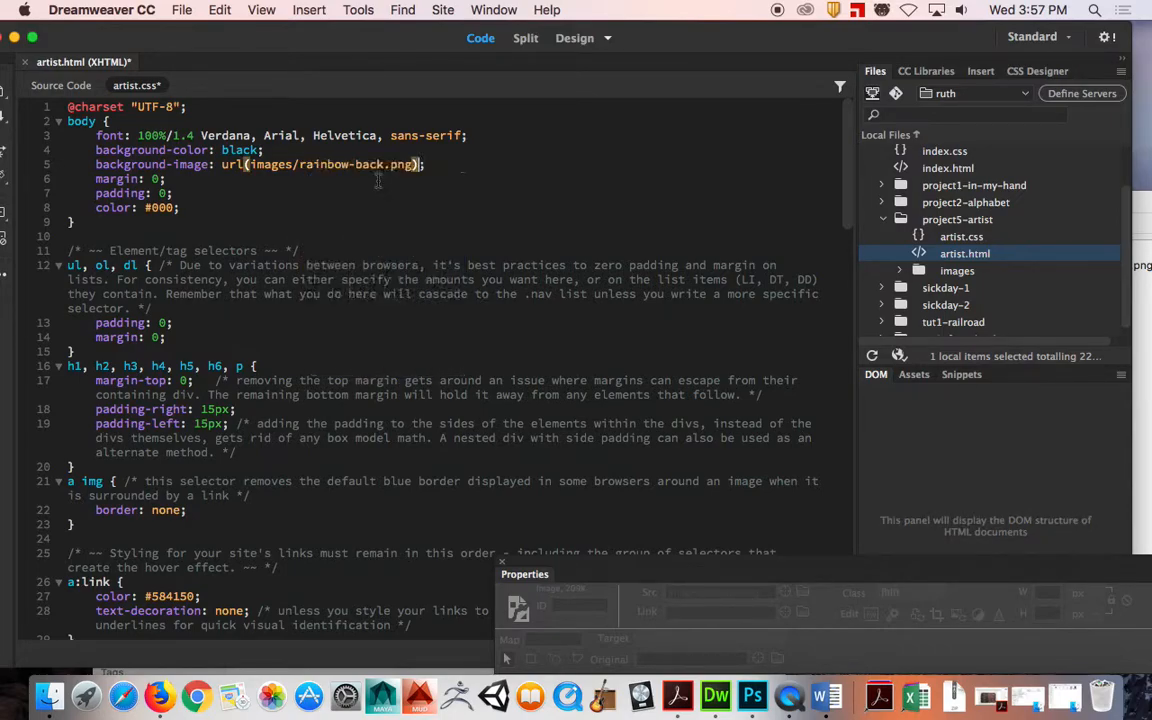
- Return to Design view and start a browser preview, prompting to save modified files
{"action": "left_click", "coordinate": [574, 38]}
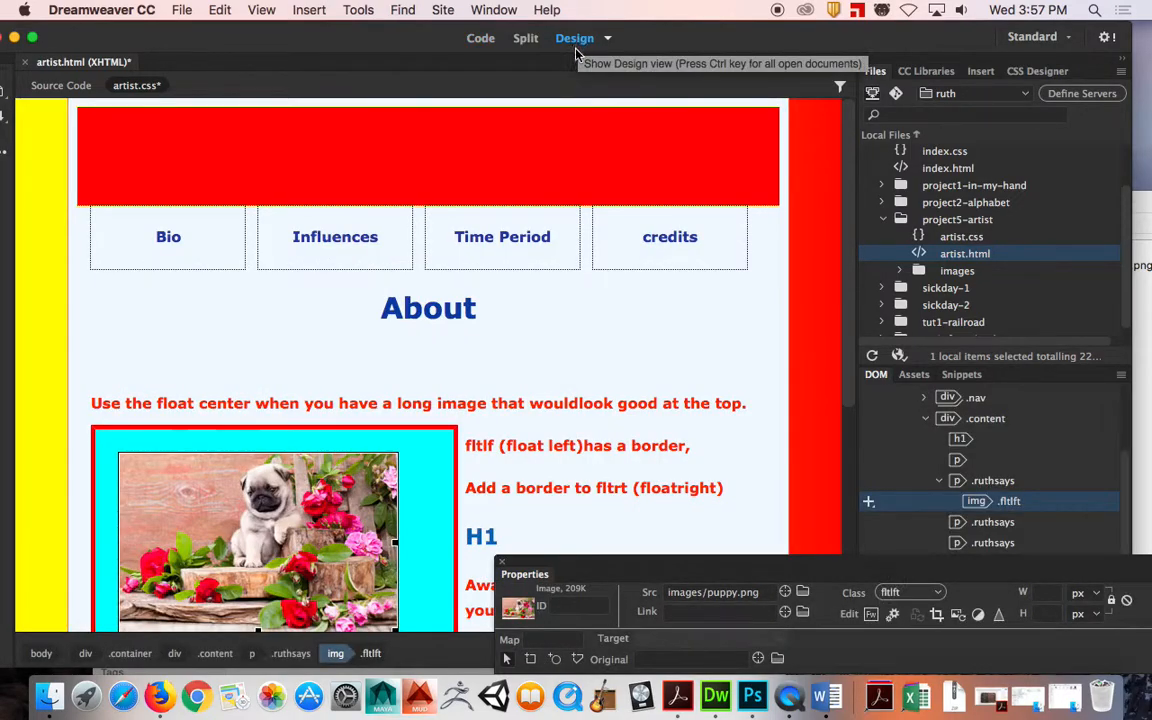
{"action": "mouse_move", "coordinate": [568, 81]}
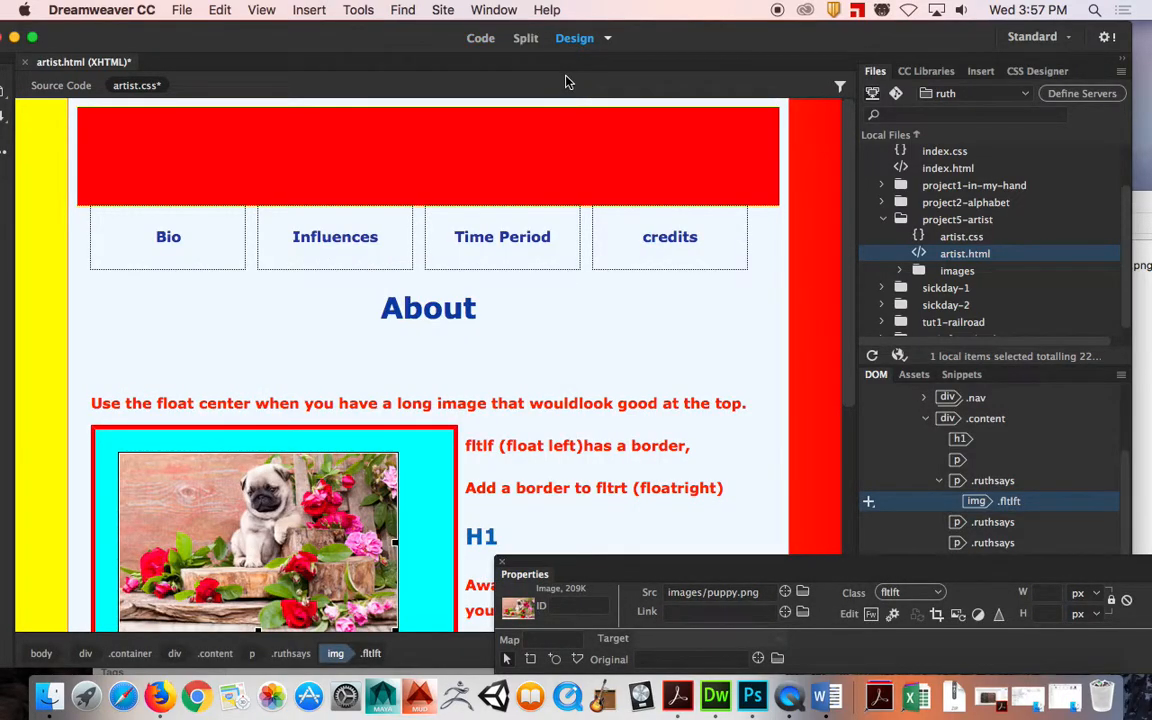
{"action": "mouse_move", "coordinate": [633, 397]}
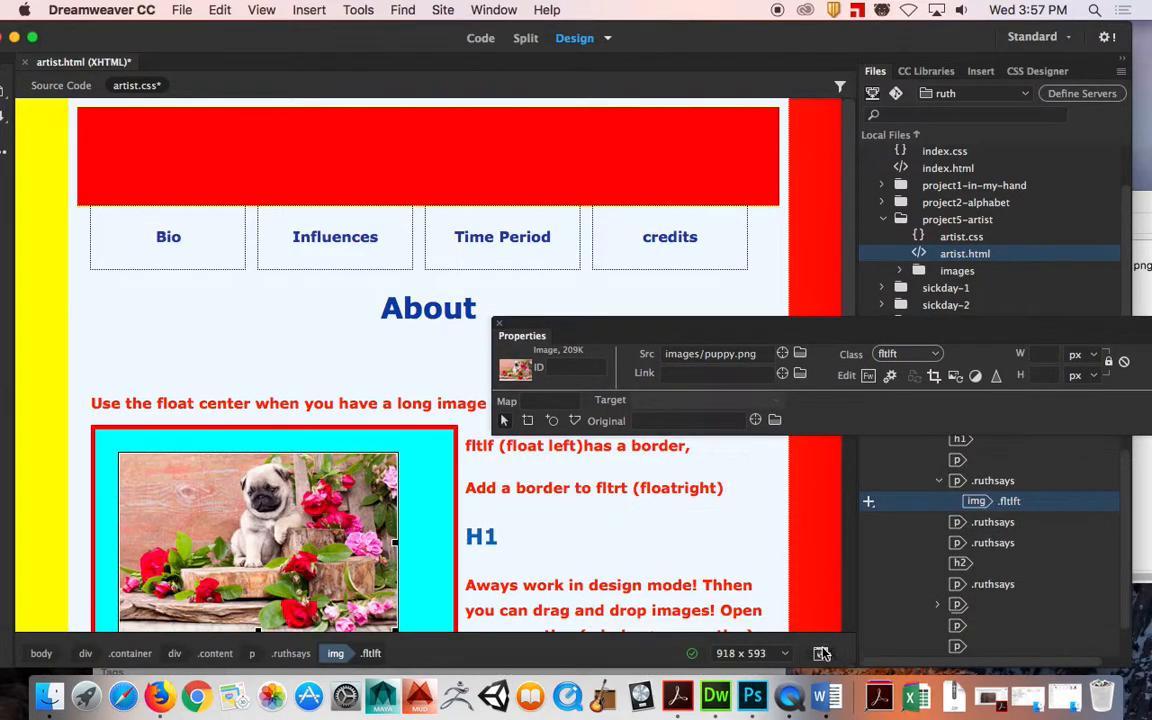
{"action": "left_click", "coordinate": [820, 653]}
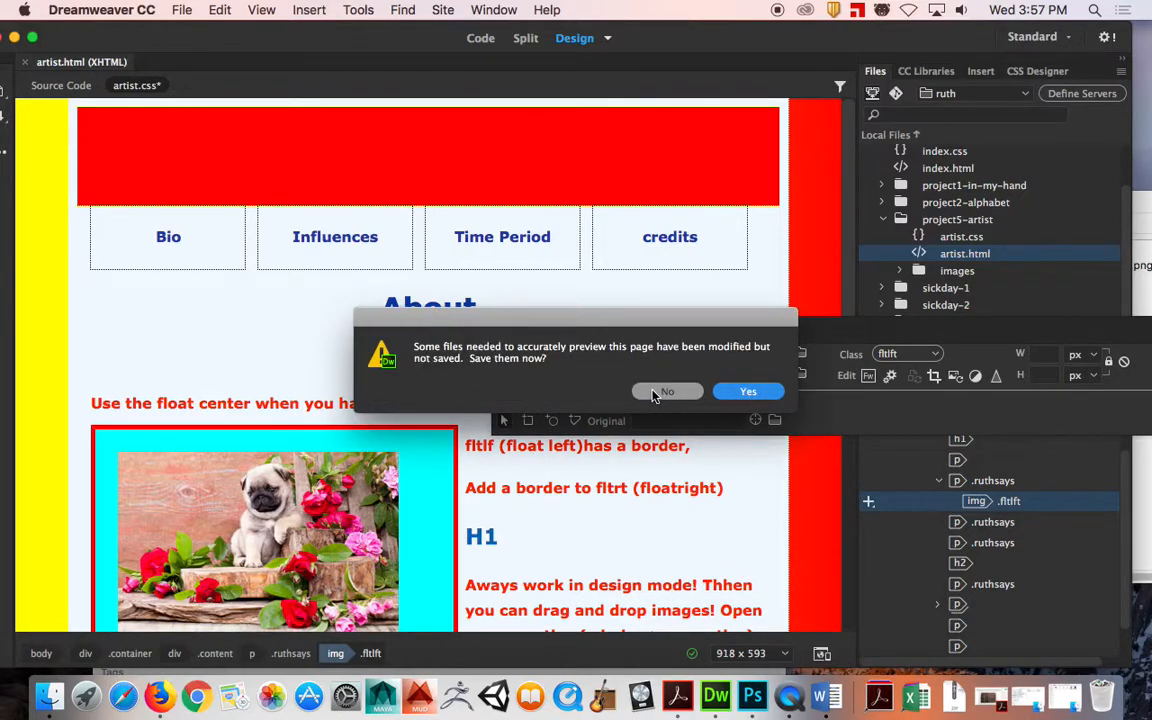
- Answer the save prompt so the artist page previews in Firefox
{"action": "left_click", "coordinate": [748, 391]}
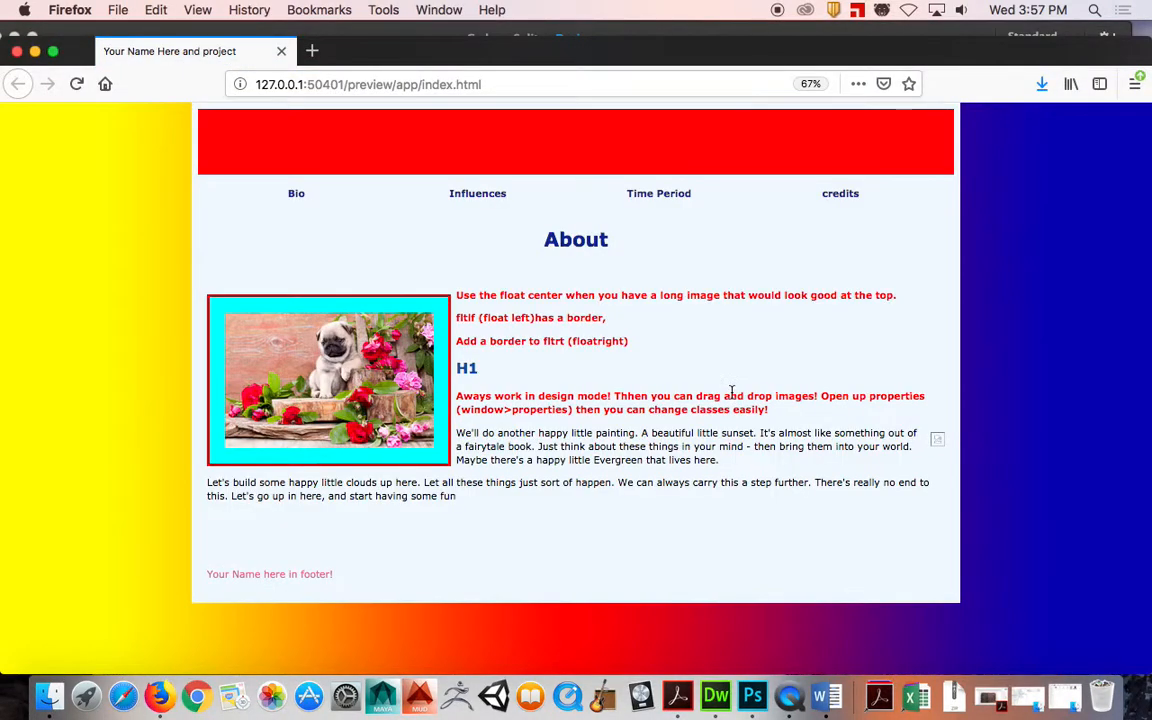
{"action": "mouse_move", "coordinate": [32, 198]}
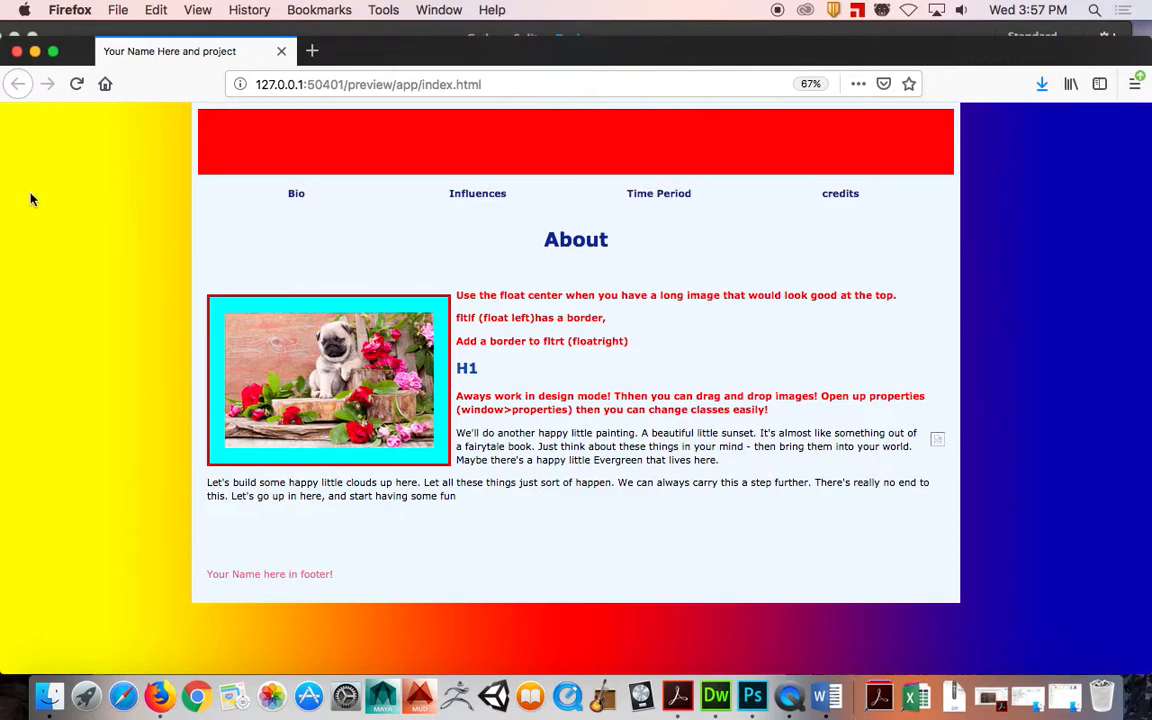
{"action": "mouse_move", "coordinate": [18, 68]}
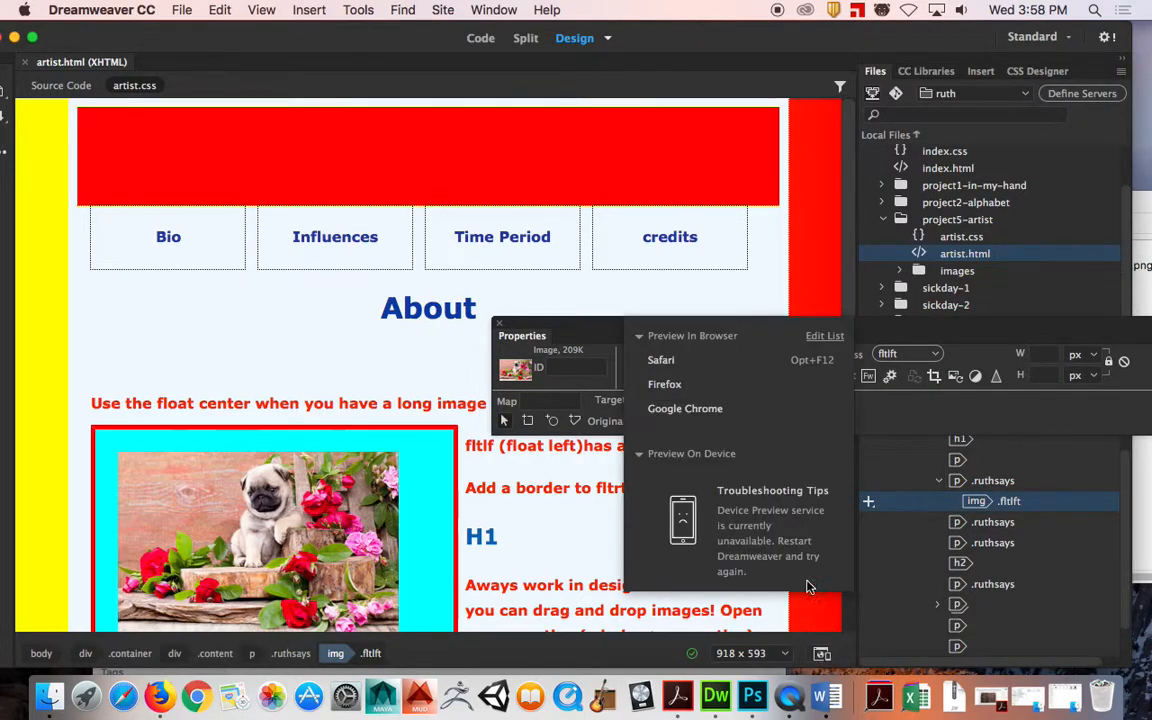
{"action": "left_click", "coordinate": [665, 384]}
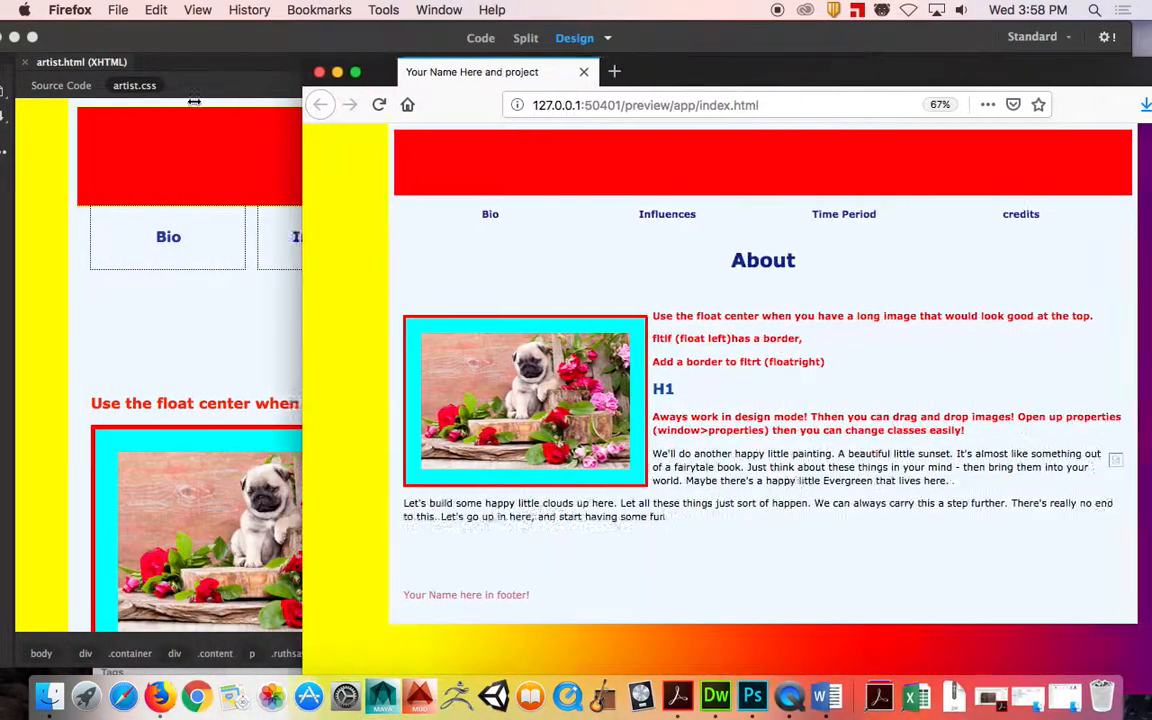
{"action": "left_click", "coordinate": [714, 695]}
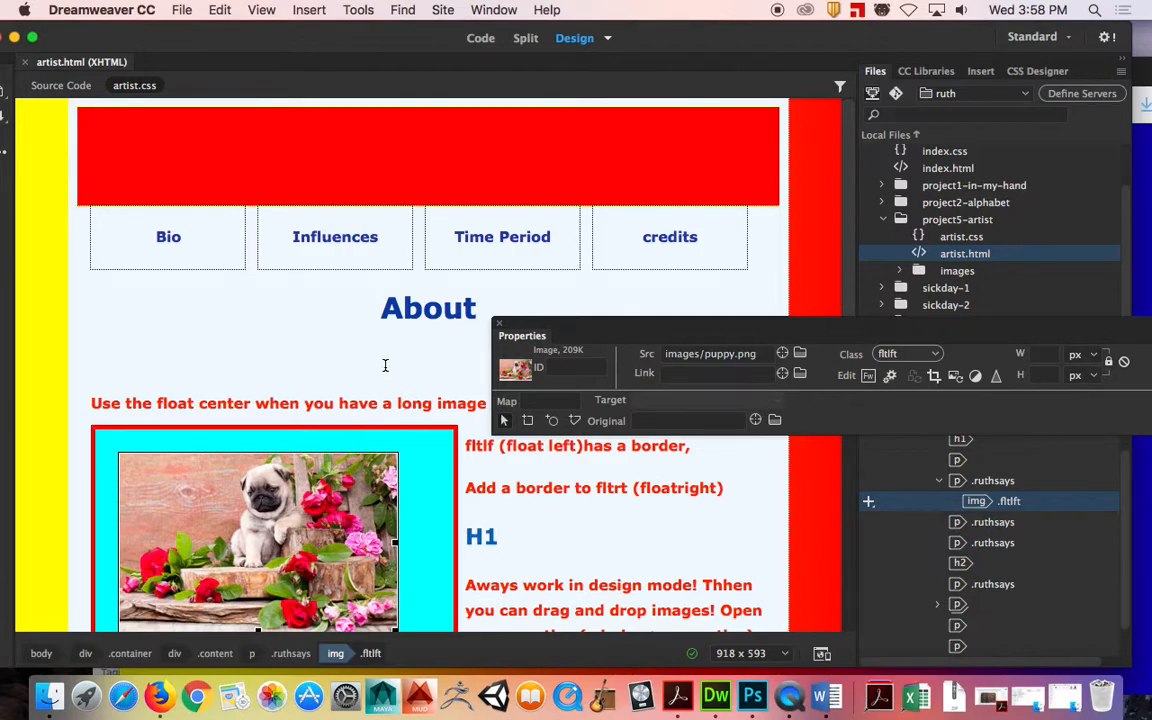
{"action": "mouse_move", "coordinate": [61, 85]}
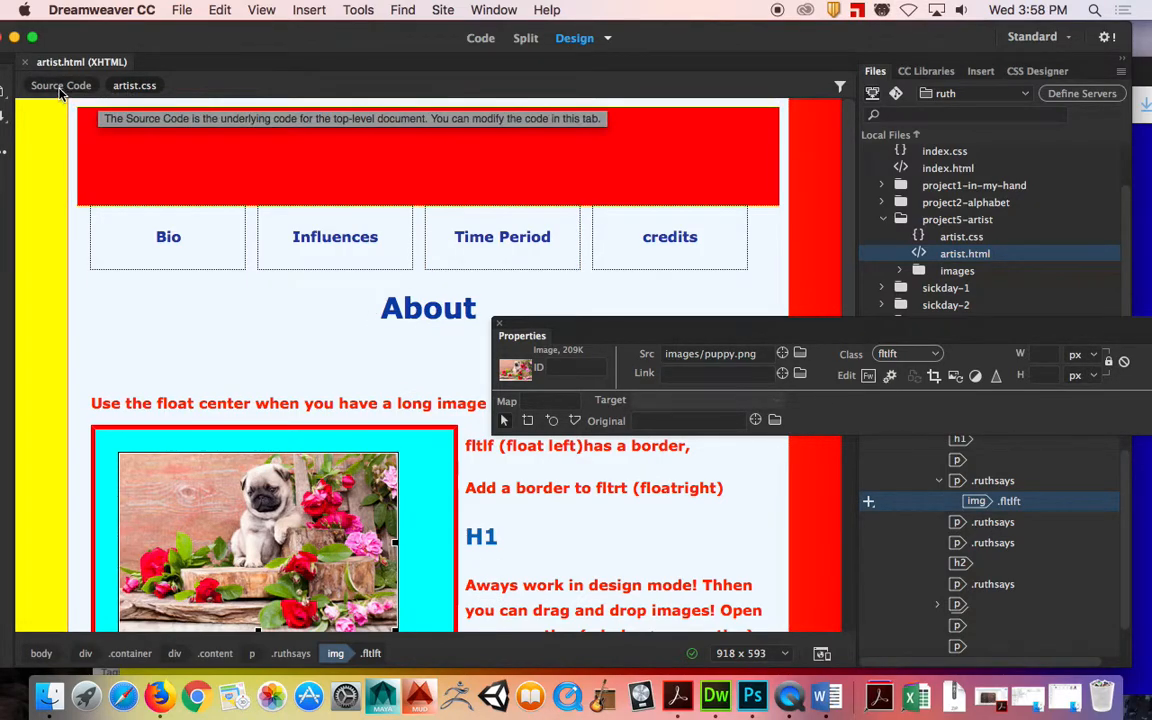
- Add background-position: center to the body rule in artist.css
{"action": "left_click", "coordinate": [525, 38]}
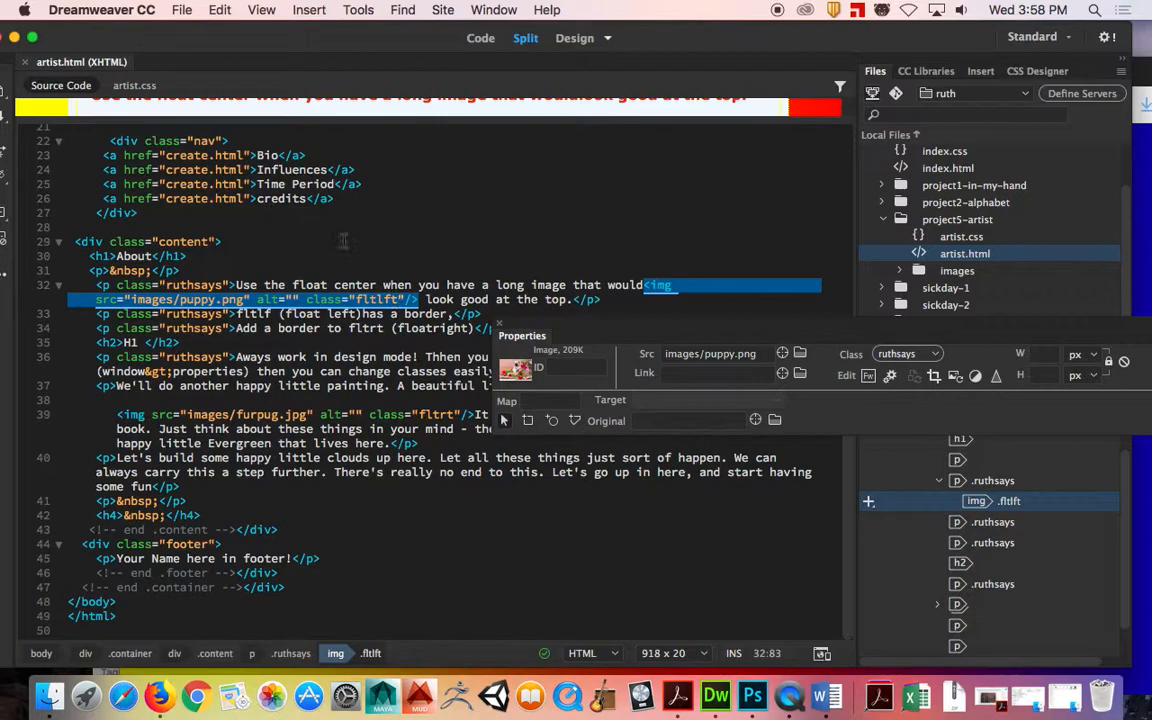
{"action": "mouse_move", "coordinate": [134, 85]}
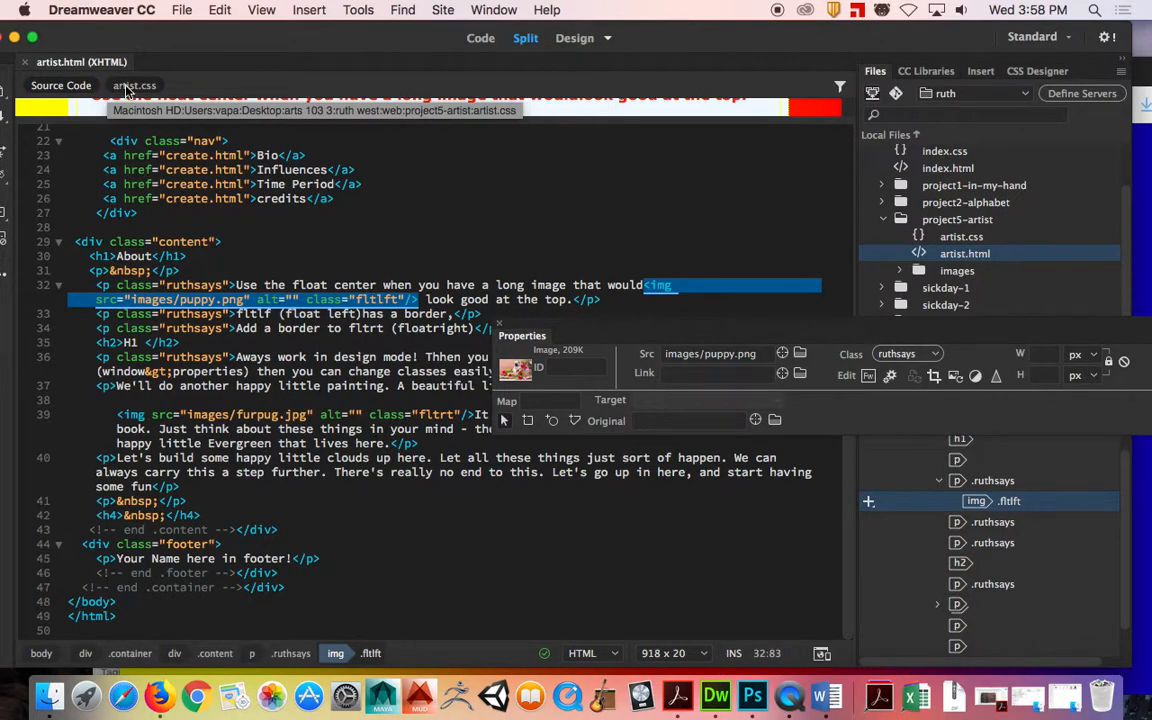
{"action": "left_click", "coordinate": [134, 85]}
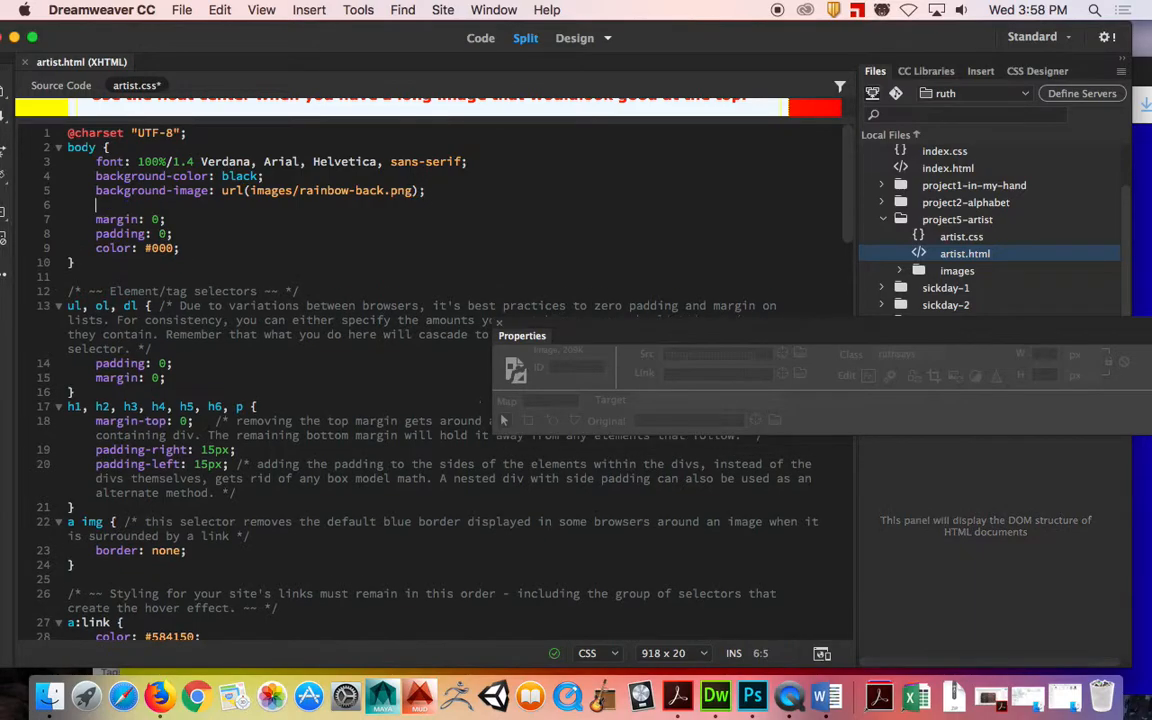
{"action": "type", "text": "backg"}
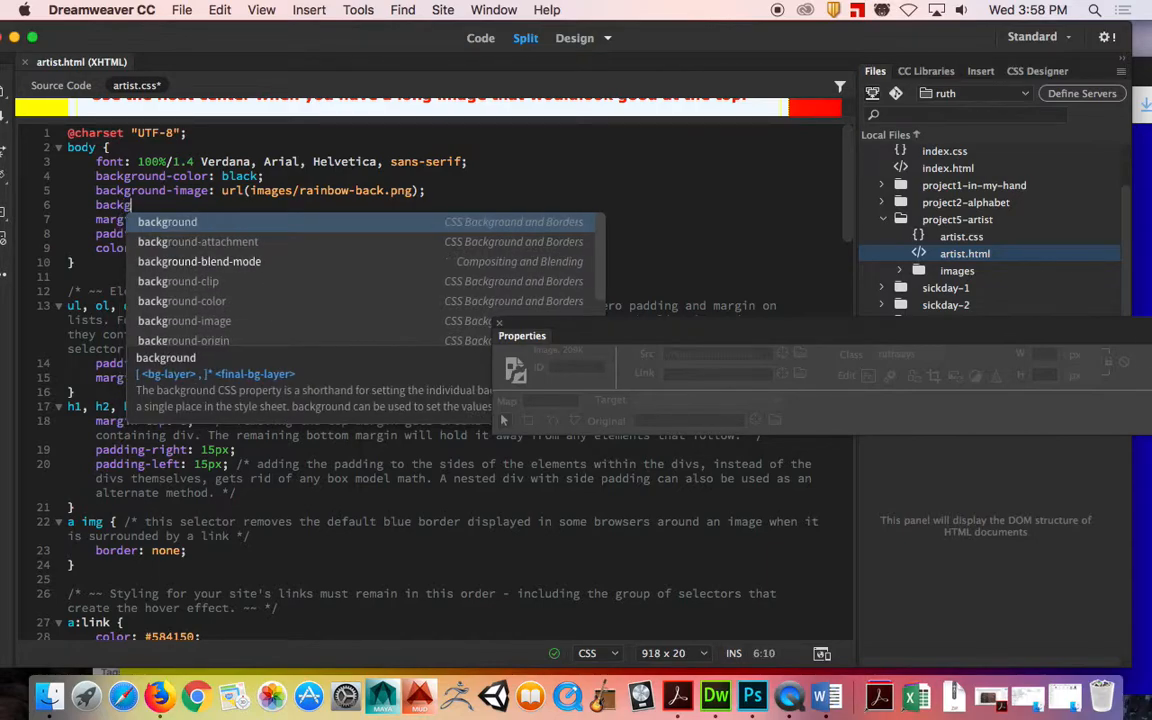
{"action": "type", "text": "round"}
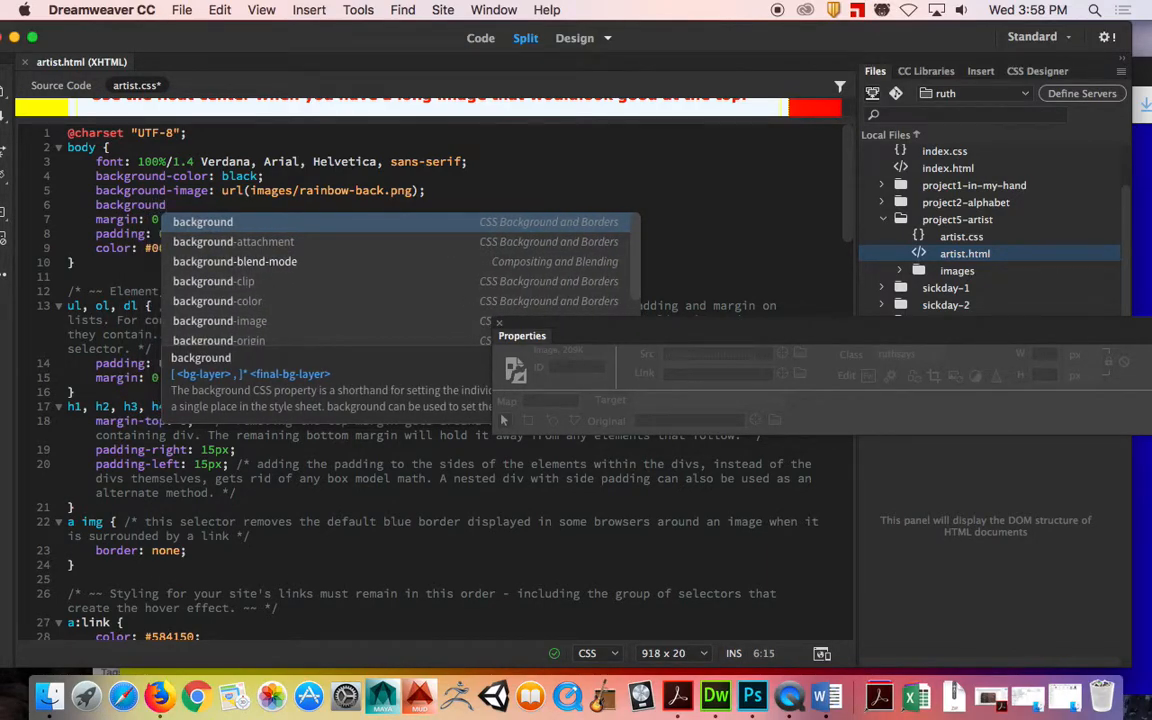
{"action": "type", "text": "-position: center;"}
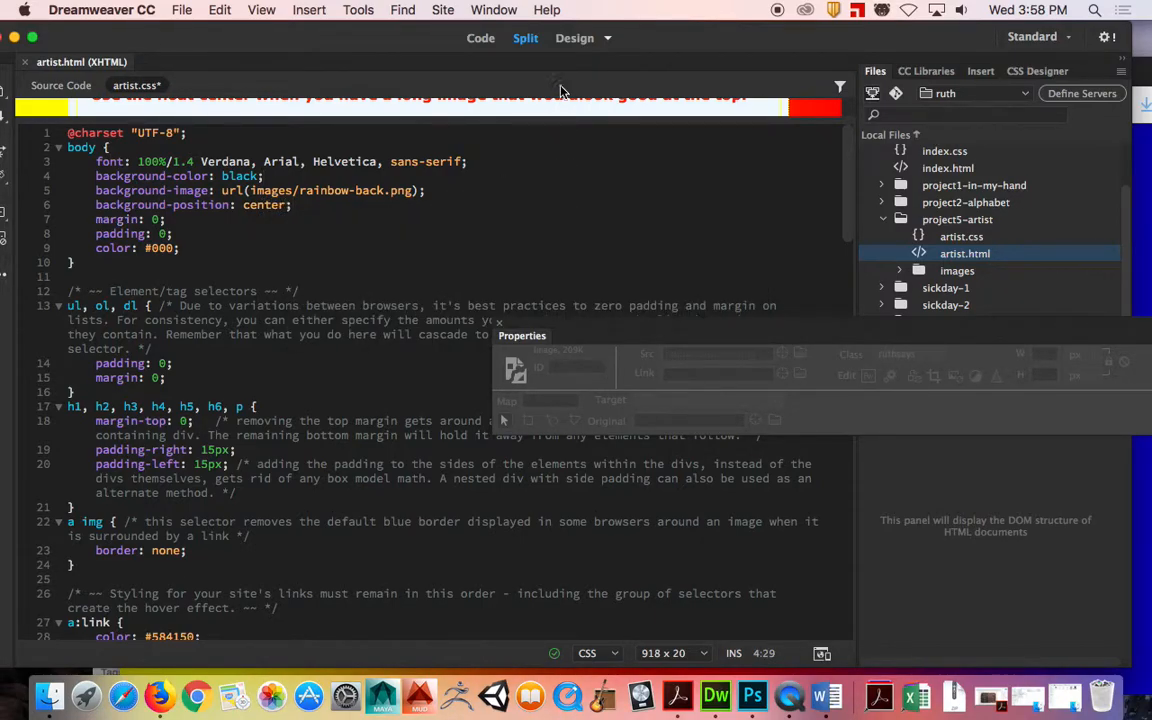
- Preview the page in Firefox from Design view, saving the modified files
{"action": "left_click", "coordinate": [574, 38]}
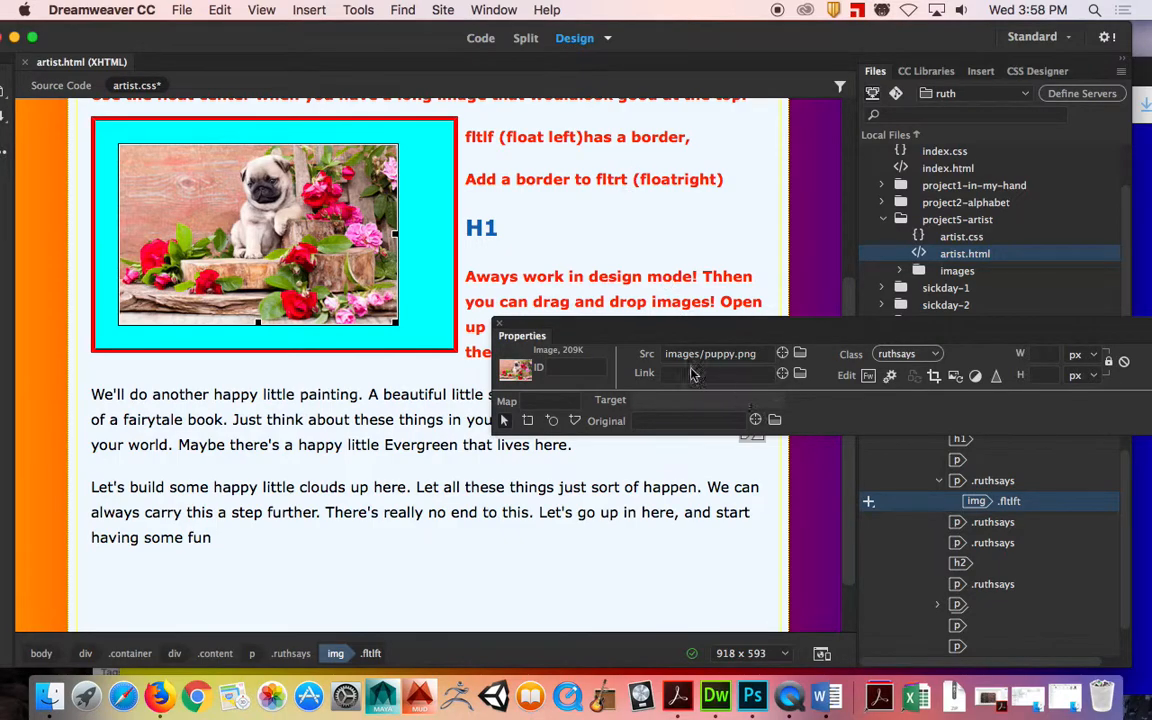
{"action": "left_click", "coordinate": [822, 653]}
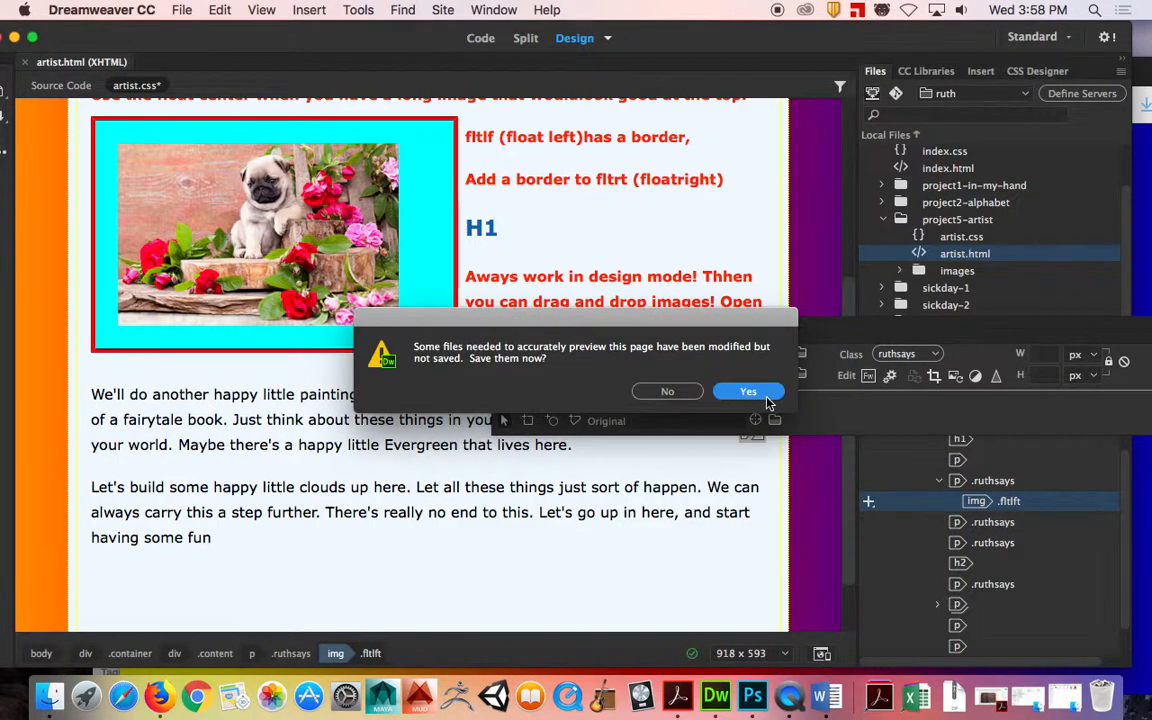
{"action": "left_click", "coordinate": [748, 391]}
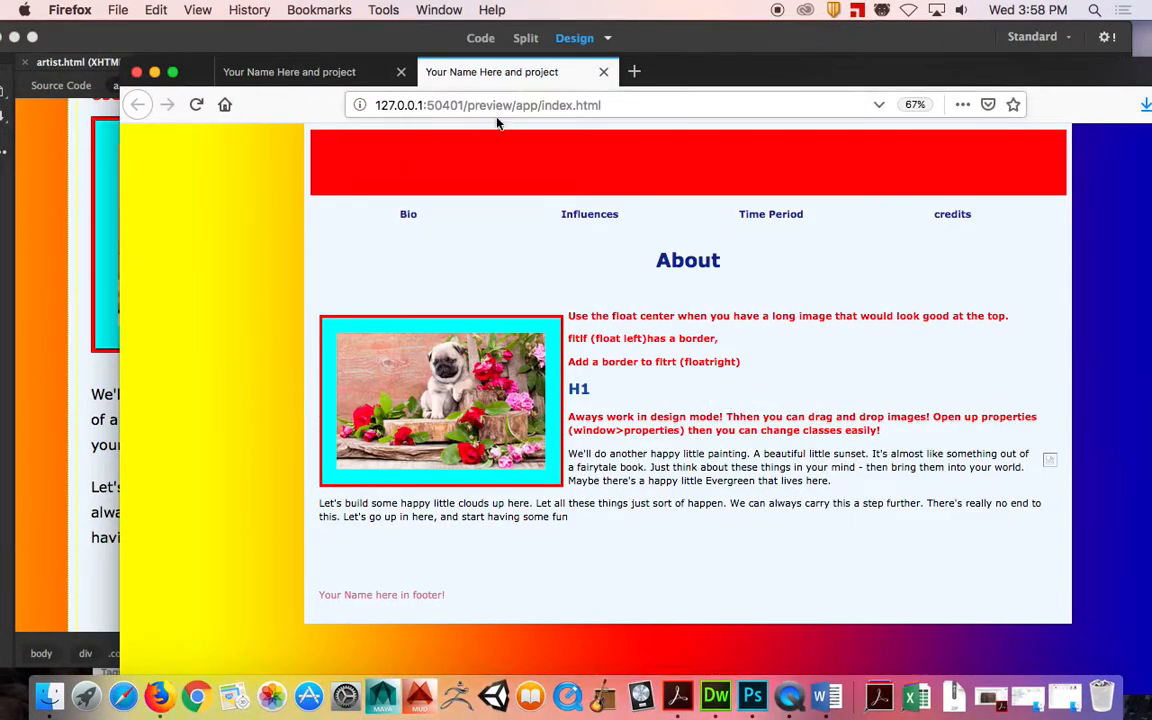